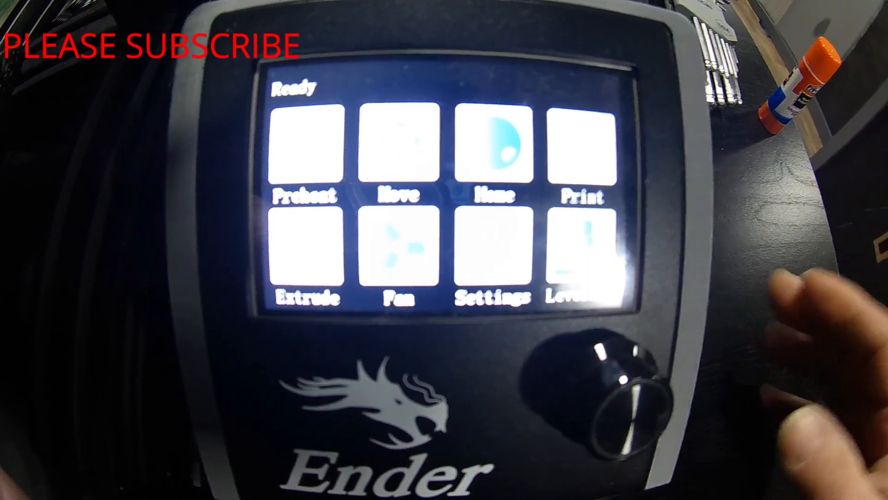
- Show the print source choices TFT SD, OnboardSD and U Disk from the main menu's Print tile
click(581, 155)
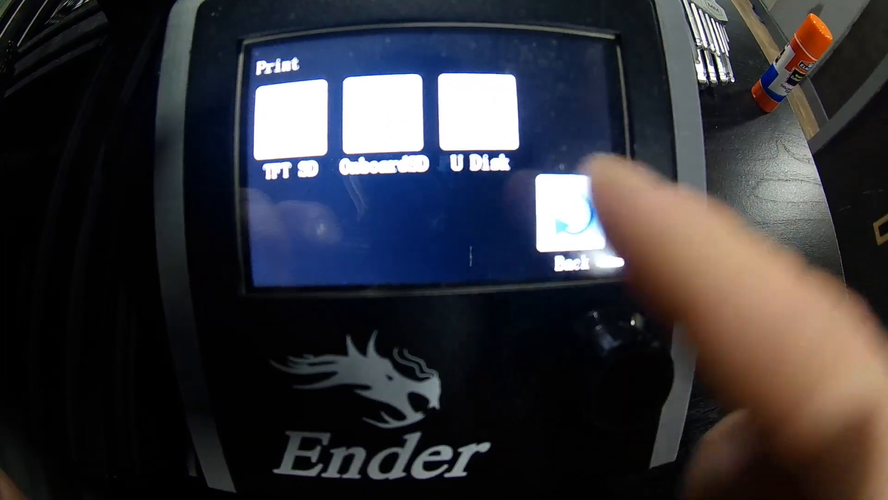